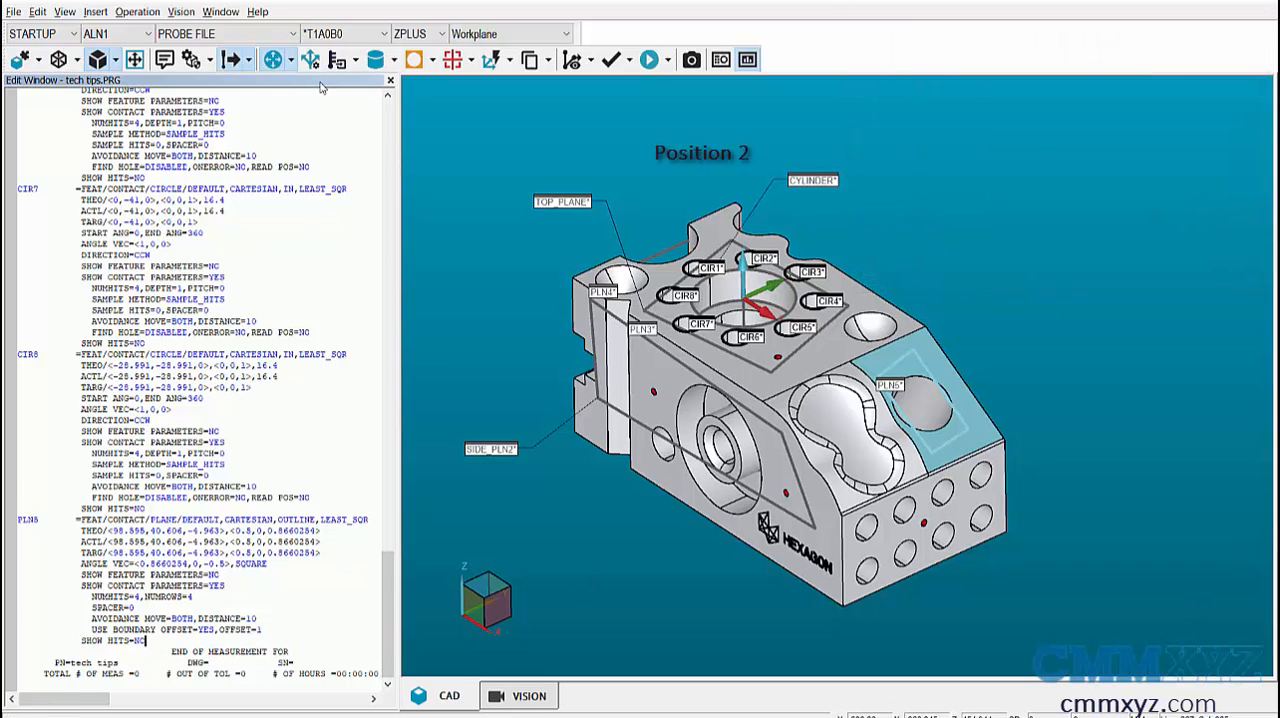
# - Bring up Alignment Utilities to start alignment ALN2 recalling ALN1 from the new features
pyautogui.click(234, 60)
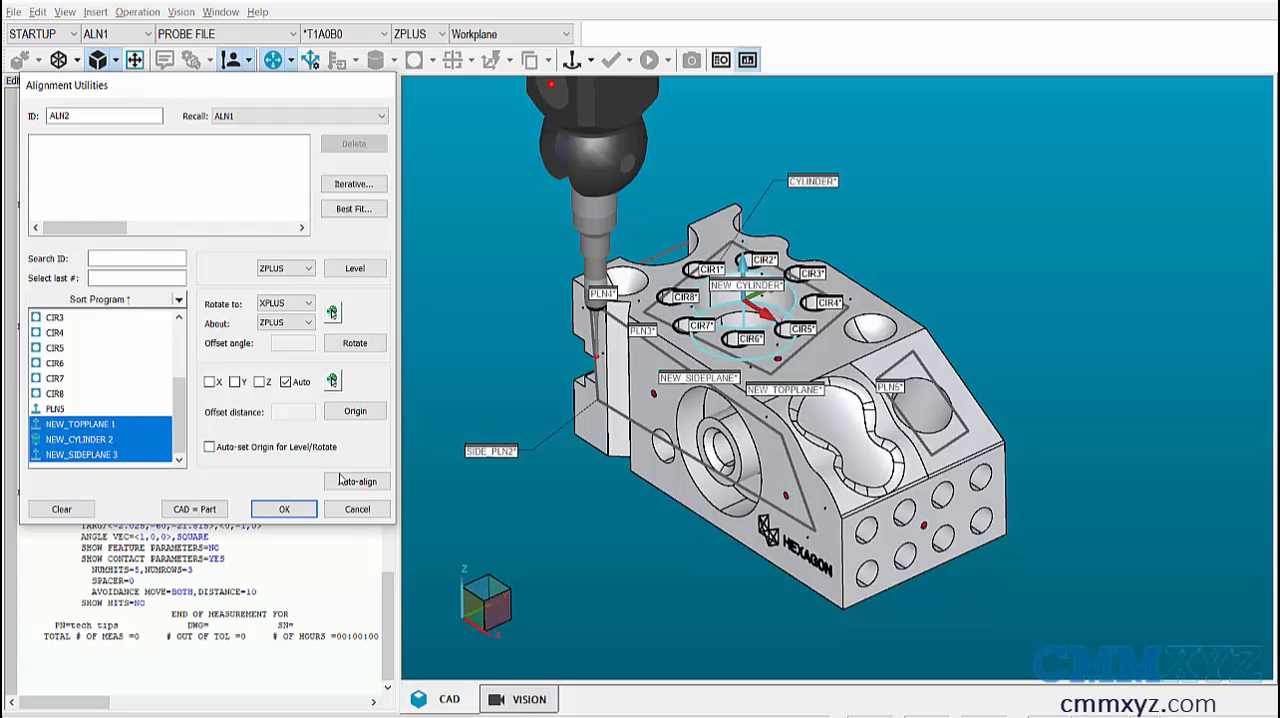
# - Build NEW_ALIGNMENT with Level, Rotate and Origin from the new top plane, cylinder and side plane
pyautogui.click(356, 480)
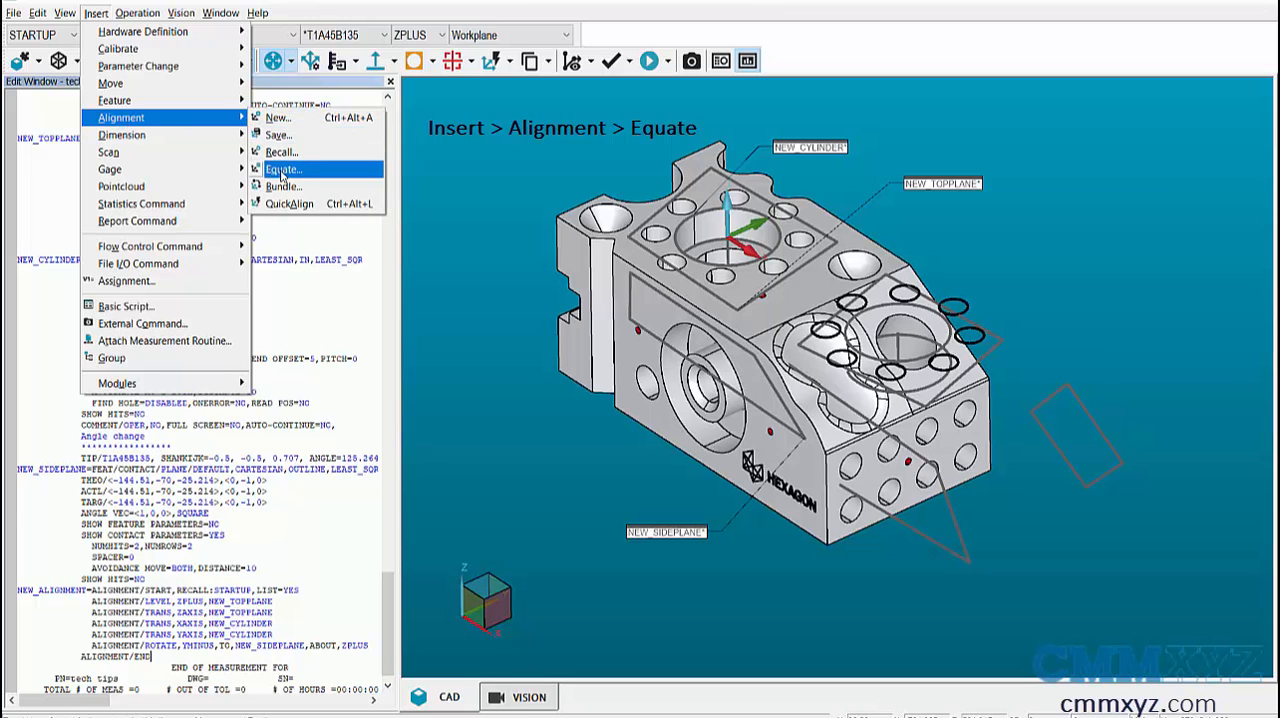
# - Equate NEW_ALIGNMENT to original alignment ALN1 for a part moved on the machine
pyautogui.click(284, 168)
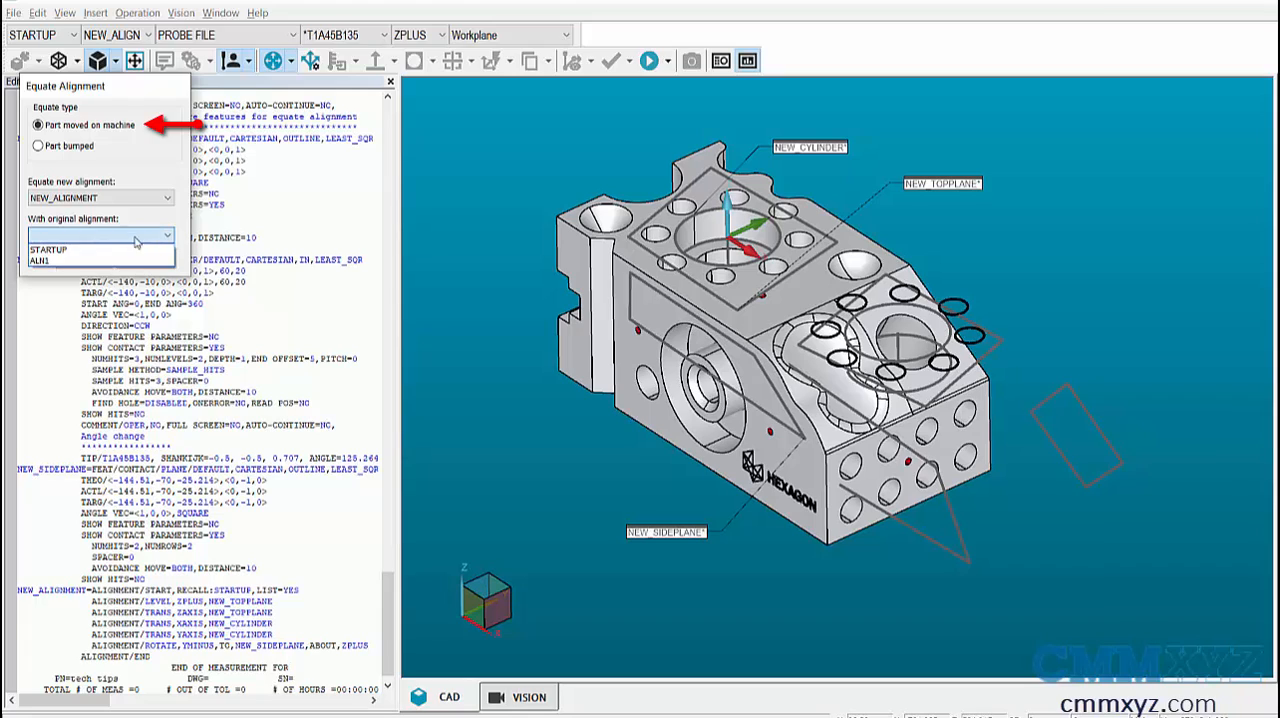
pyautogui.click(60, 260)
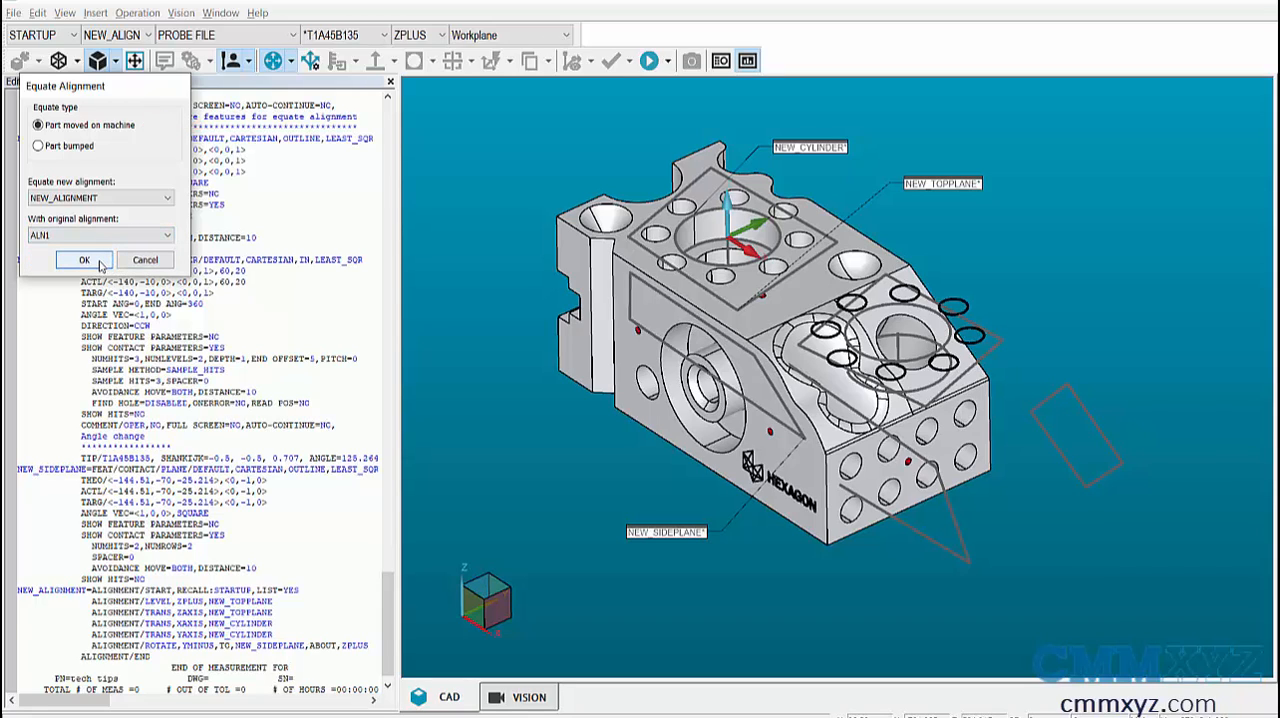
pyautogui.click(84, 260)
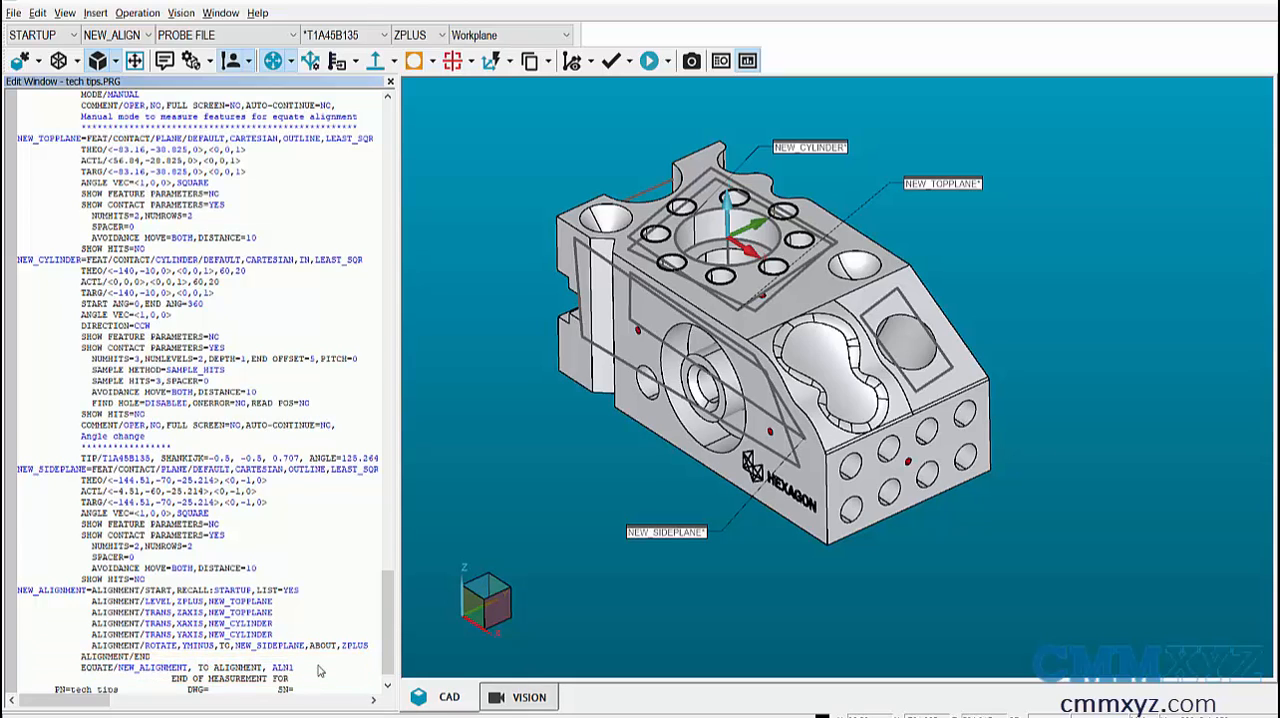
# - Switch to the part bumped program and choose the Part bumped equate option
pyautogui.click(292, 668)
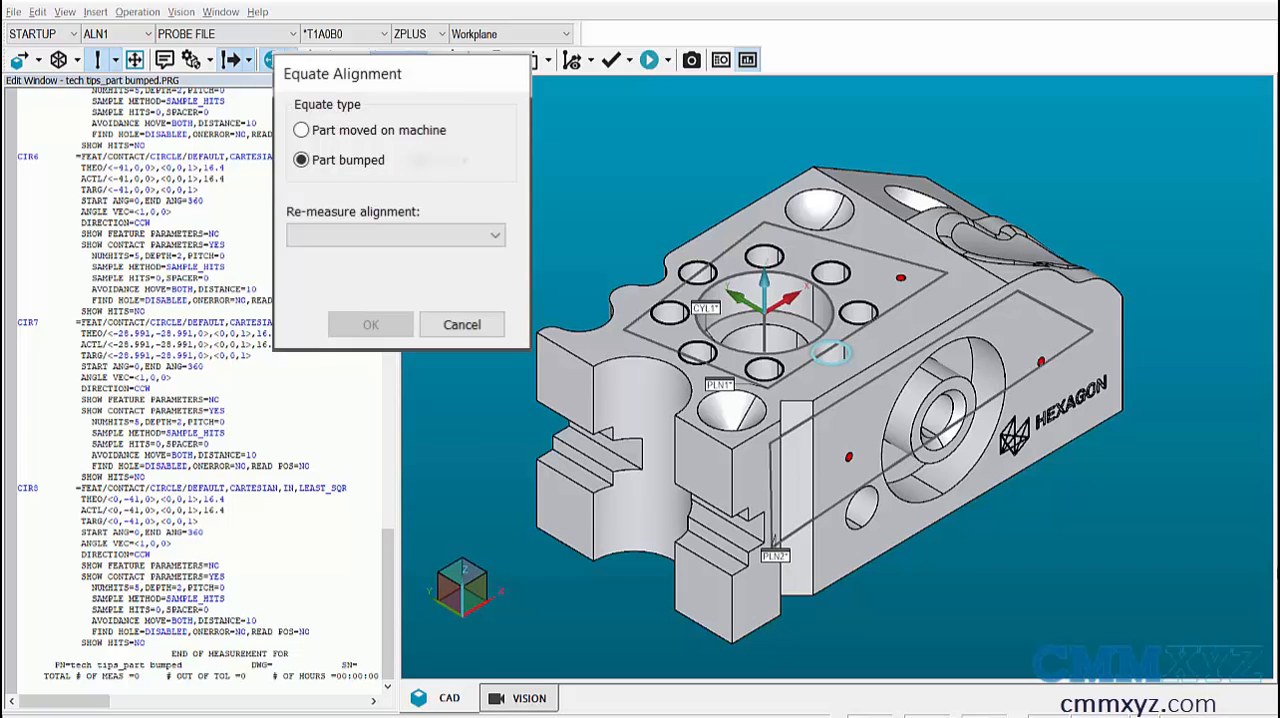
# - Confirm a Part bumped equate re-measuring ALN1 and let execution begin on plane PLN1
pyautogui.click(460, 324)
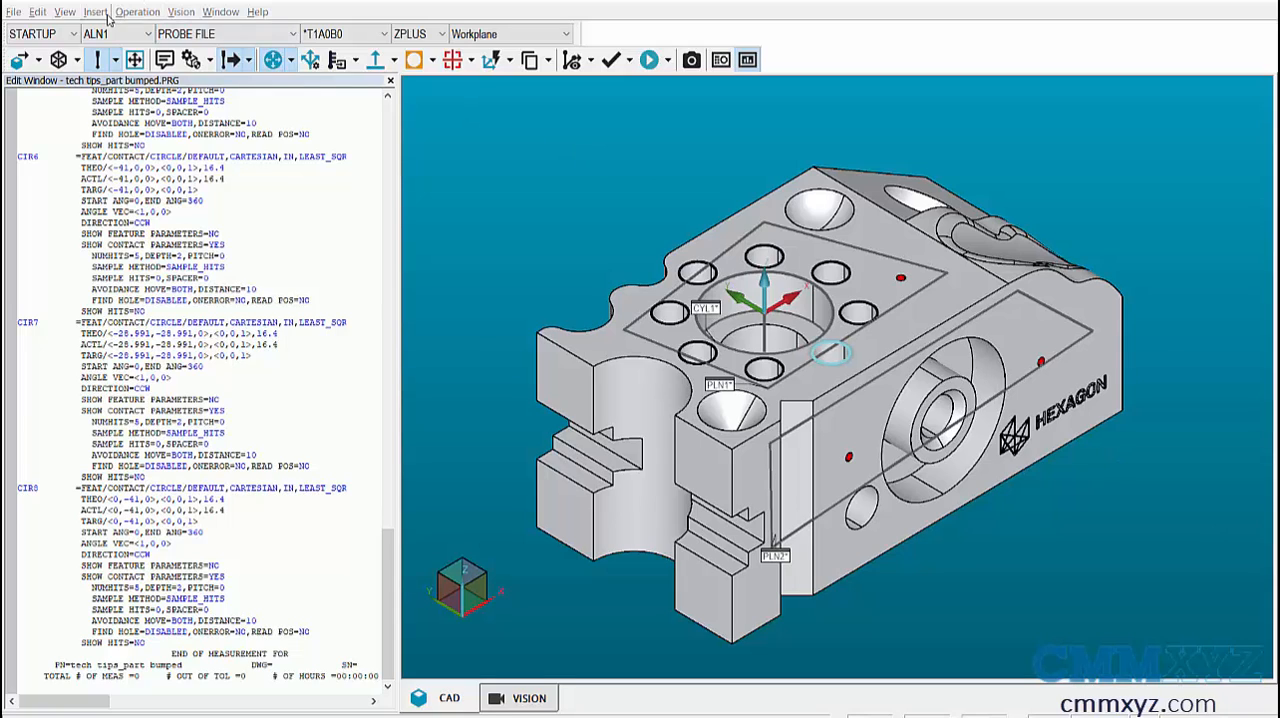
pyautogui.click(96, 12)
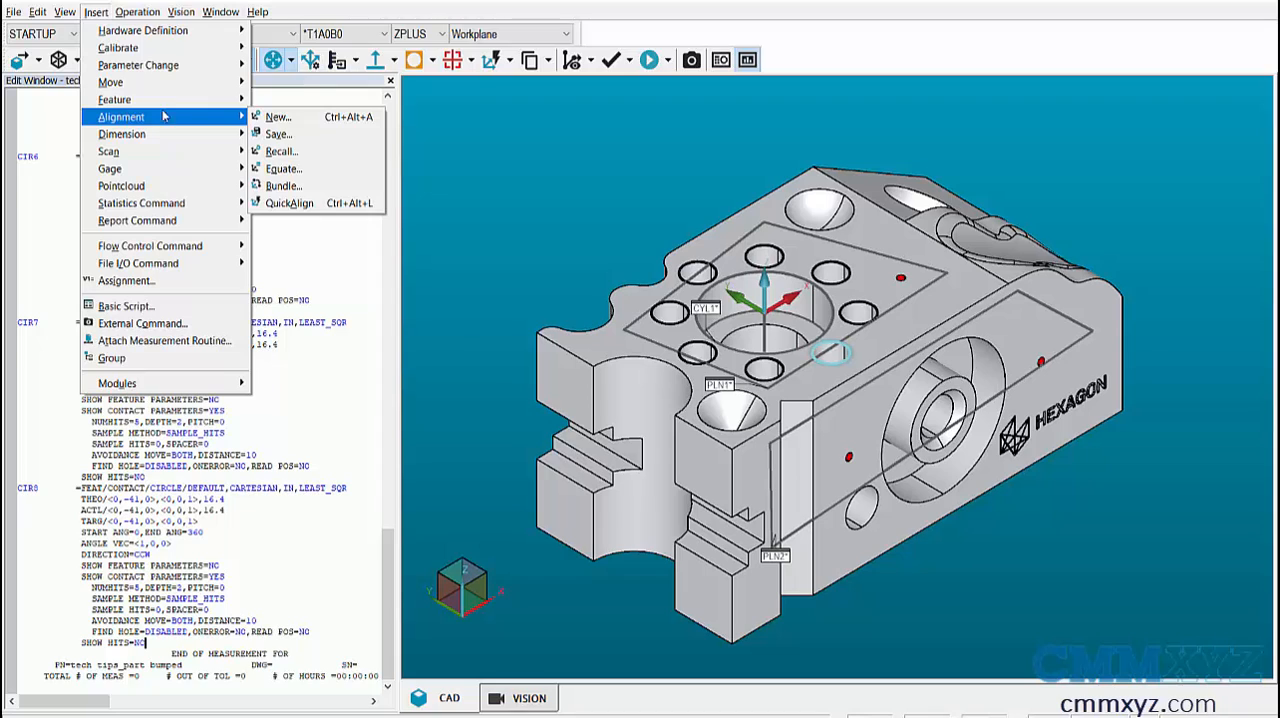
pyautogui.click(282, 168)
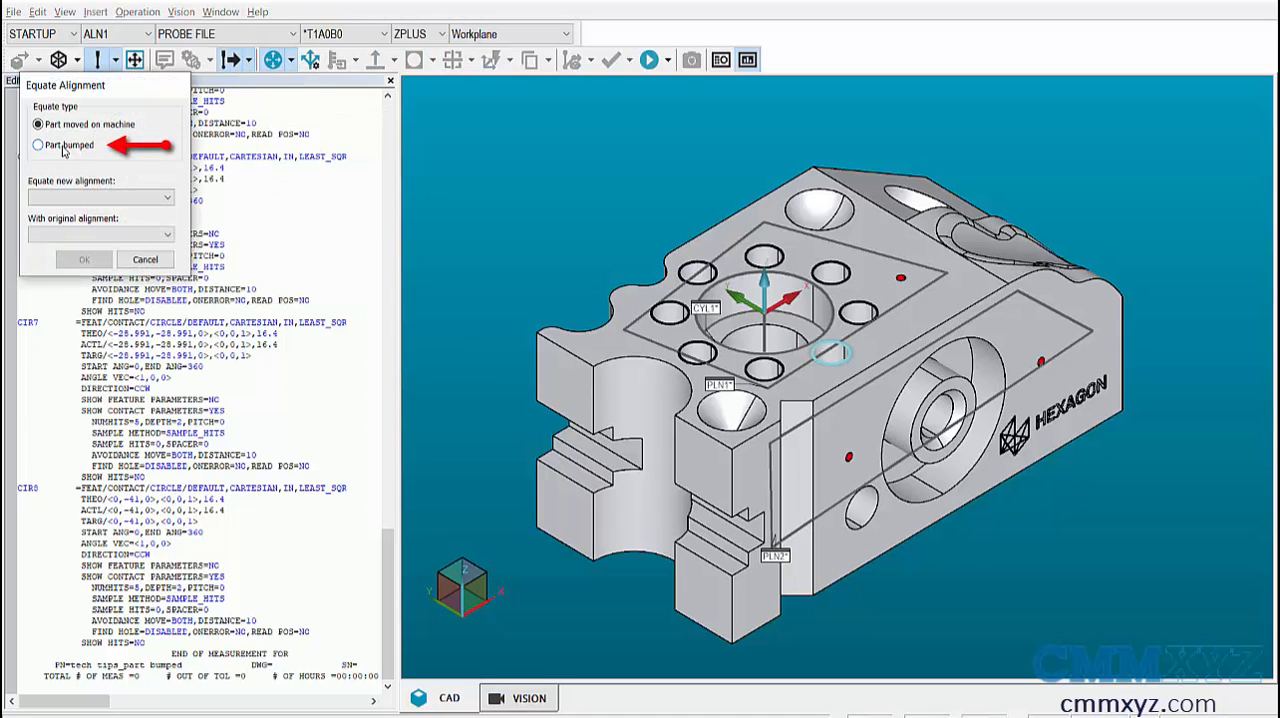
pyautogui.click(38, 144)
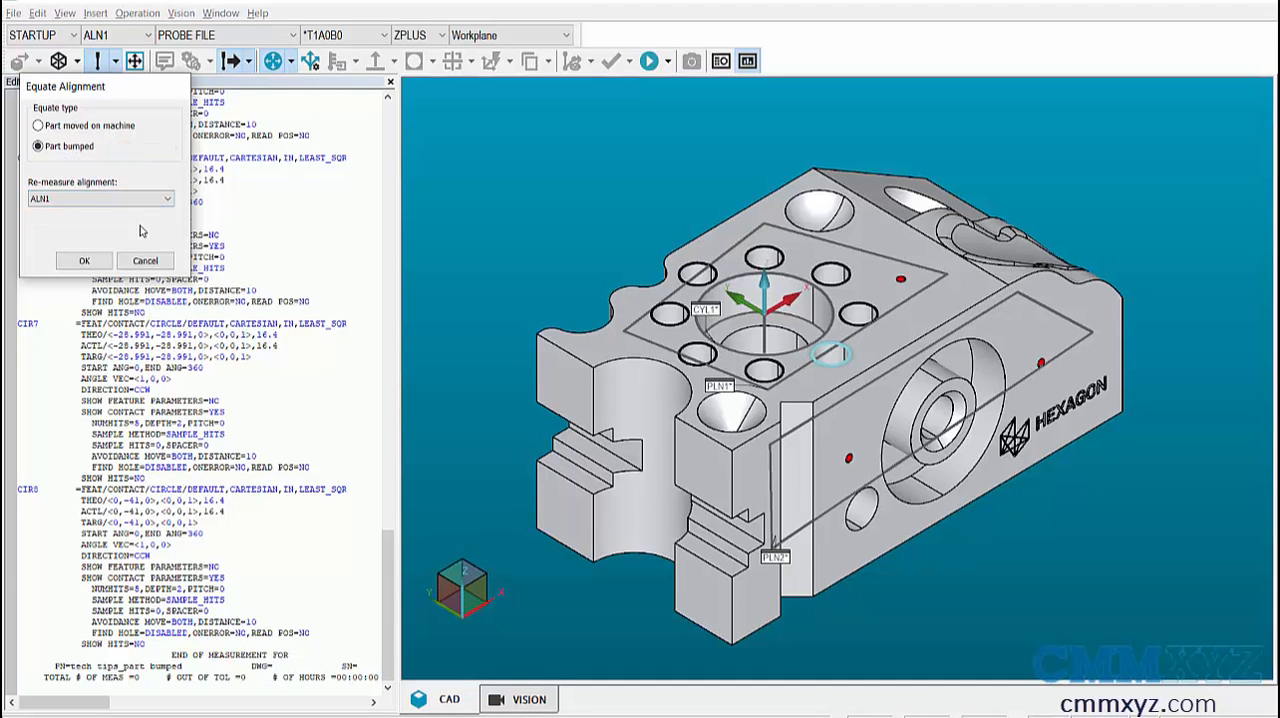
pyautogui.click(84, 260)
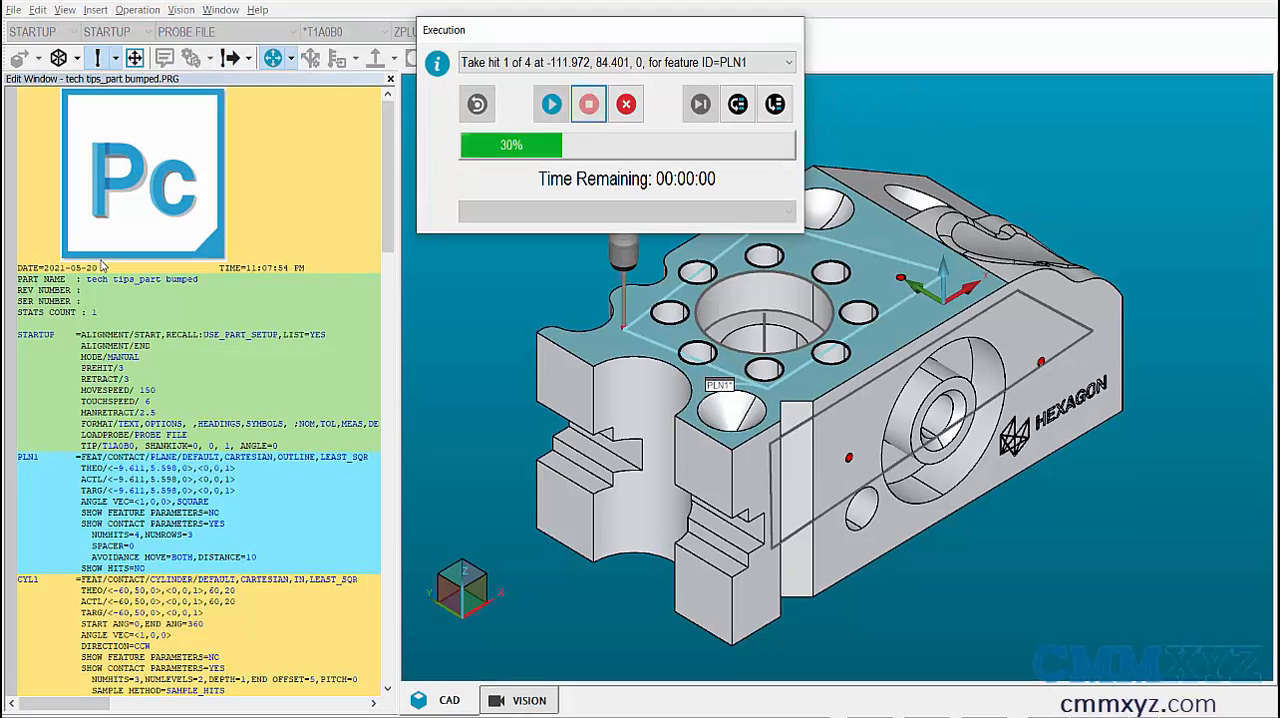
pyautogui.moveTo(608, 30); pyautogui.dragTo(462, 8)
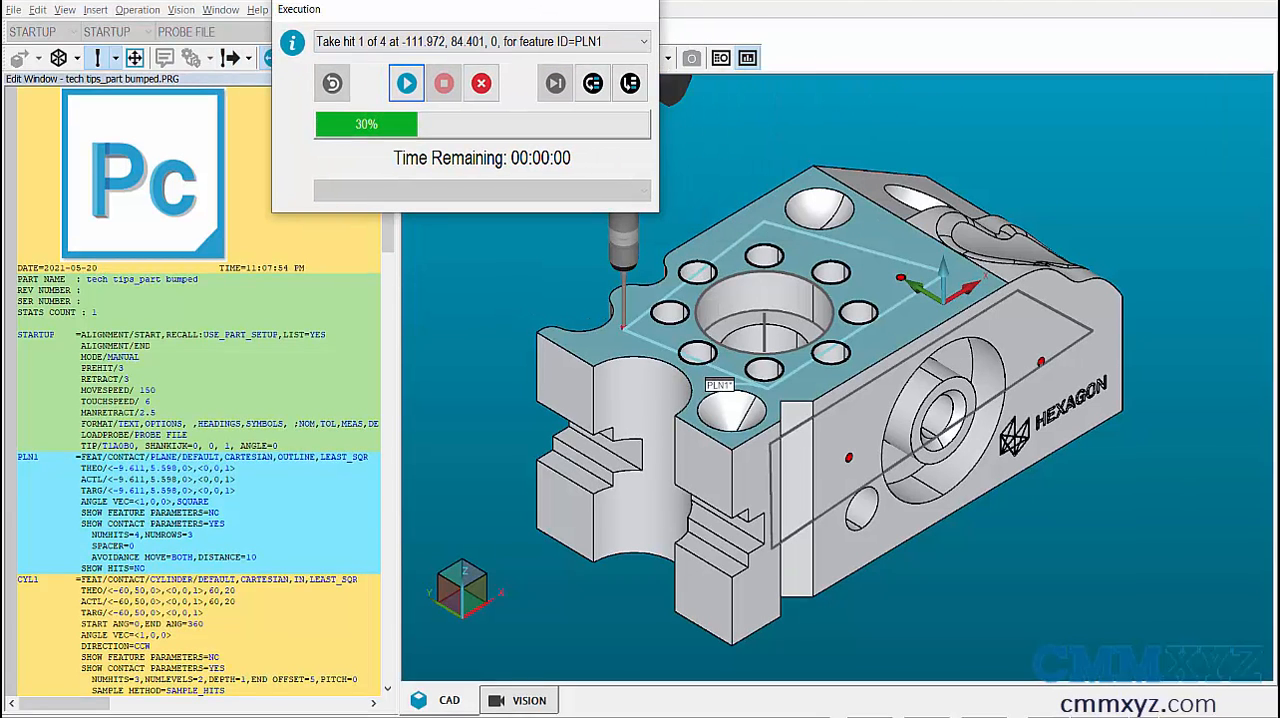